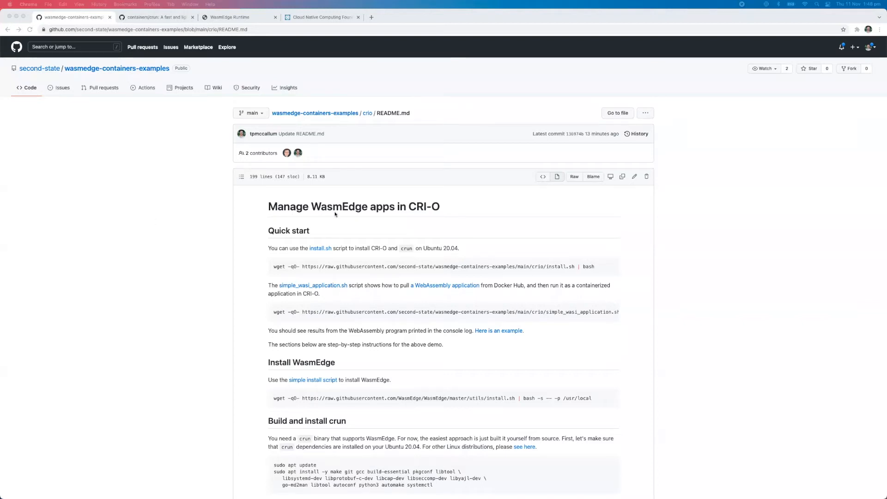
{"action": "mouse_move", "coordinate": [405, 212]}
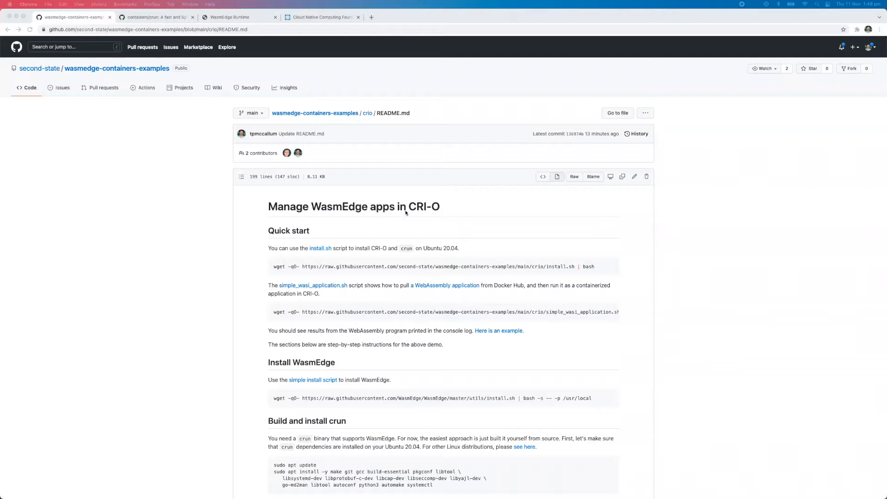
{"action": "mouse_move", "coordinate": [190, 281]}
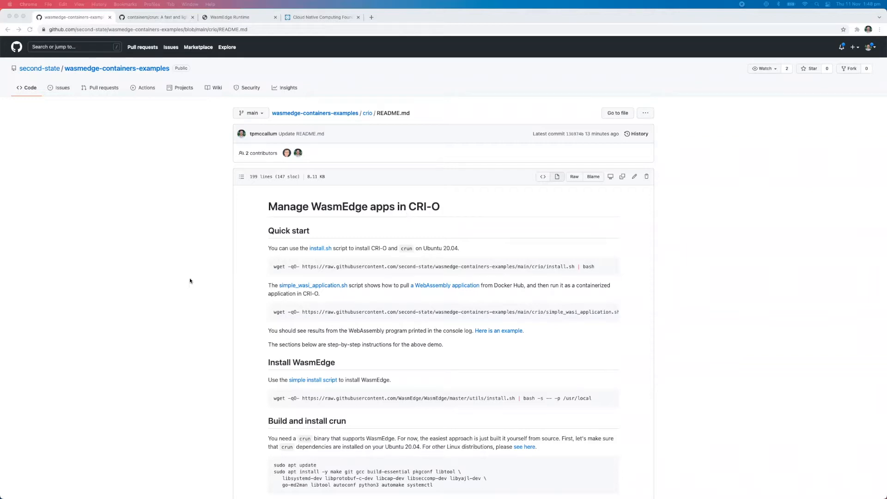
{"action": "mouse_move", "coordinate": [195, 257]}
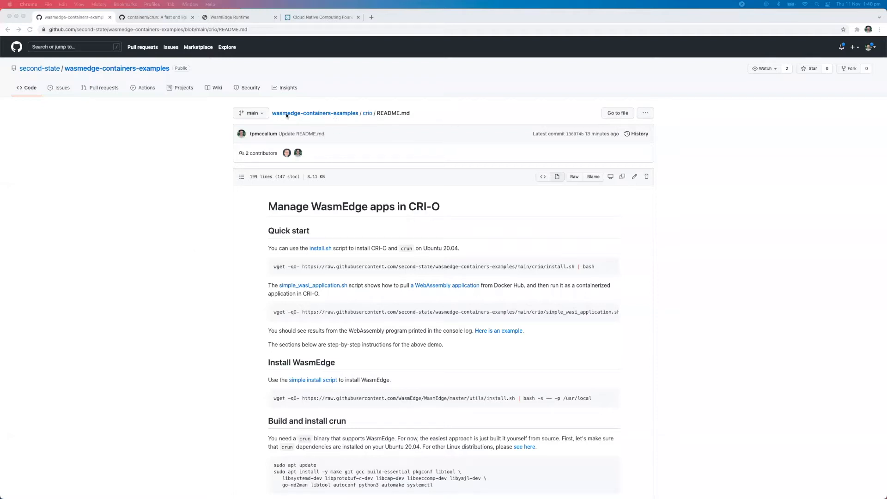
{"action": "mouse_move", "coordinate": [352, 117]}
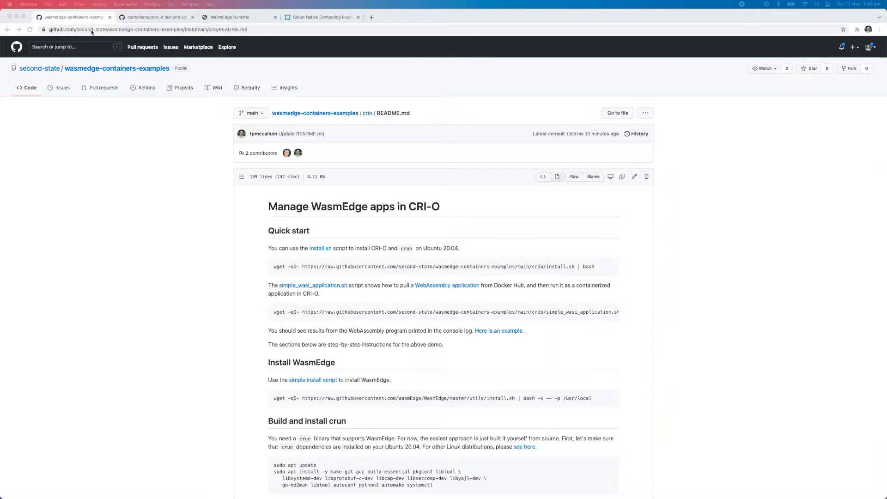
{"action": "mouse_move", "coordinate": [187, 168]}
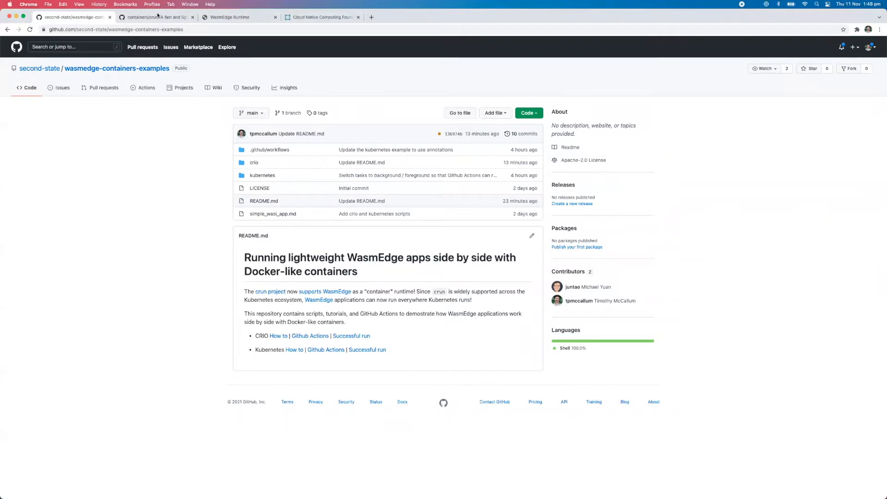
Visit the containers/crun repo, return to wasmedge-containers-examples, then show the WasmEdge Runtime site
{"action": "left_click", "coordinate": [158, 16]}
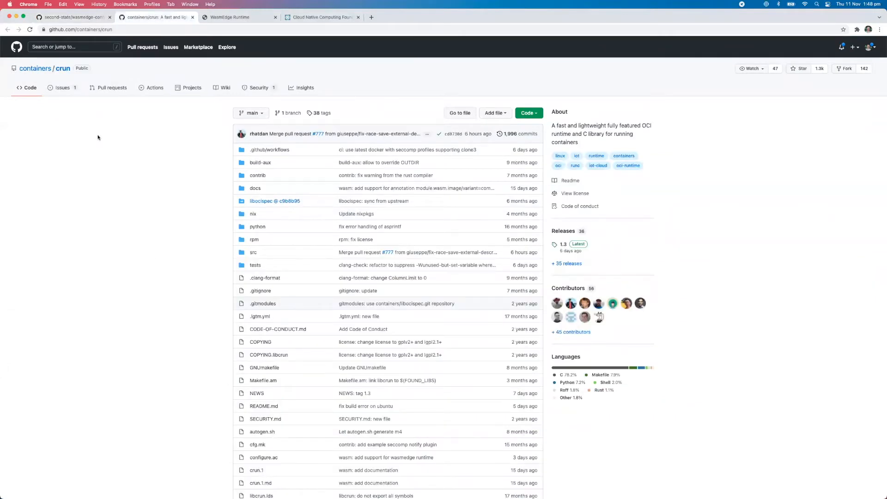
{"action": "left_click", "coordinate": [73, 16]}
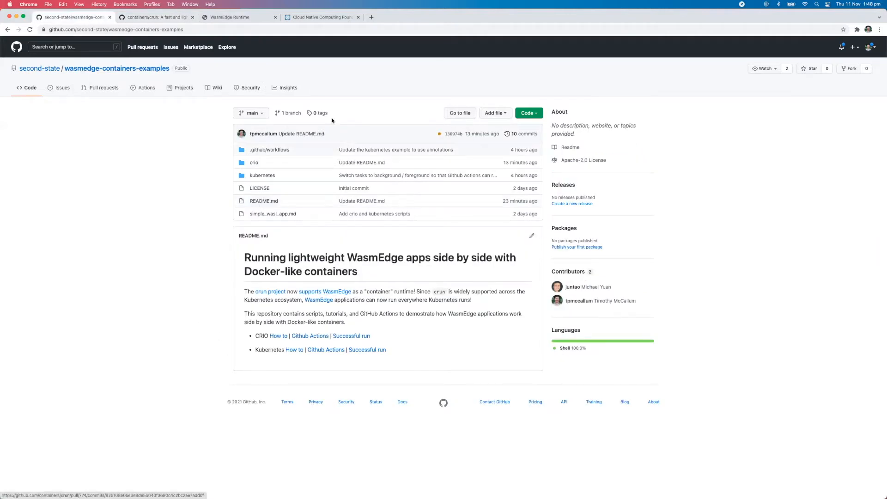
{"action": "left_click", "coordinate": [232, 17]}
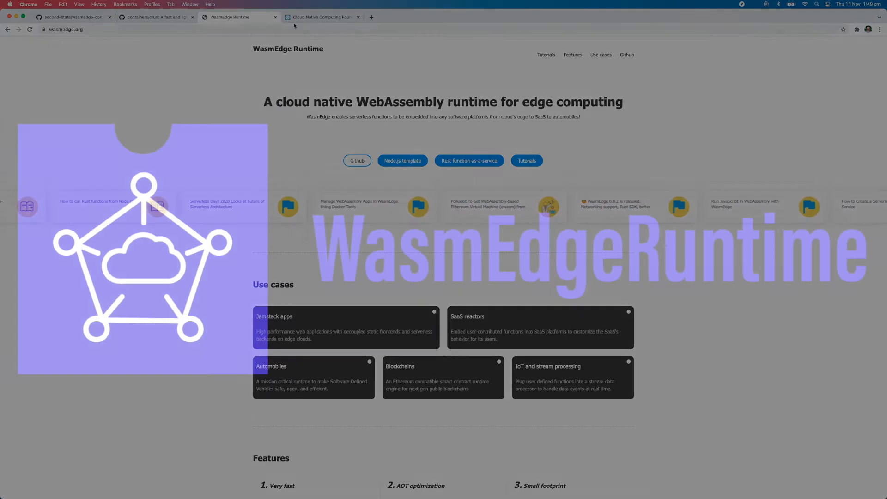
{"action": "left_click", "coordinate": [319, 16]}
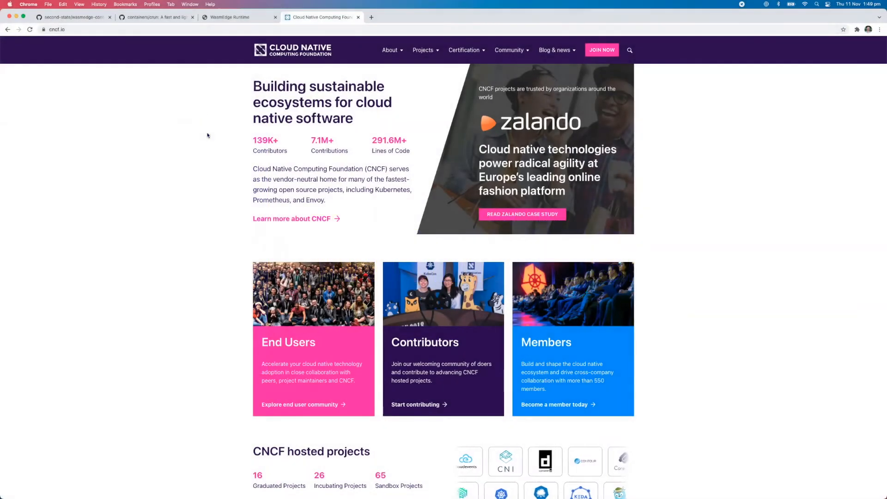
{"action": "left_click", "coordinate": [238, 17]}
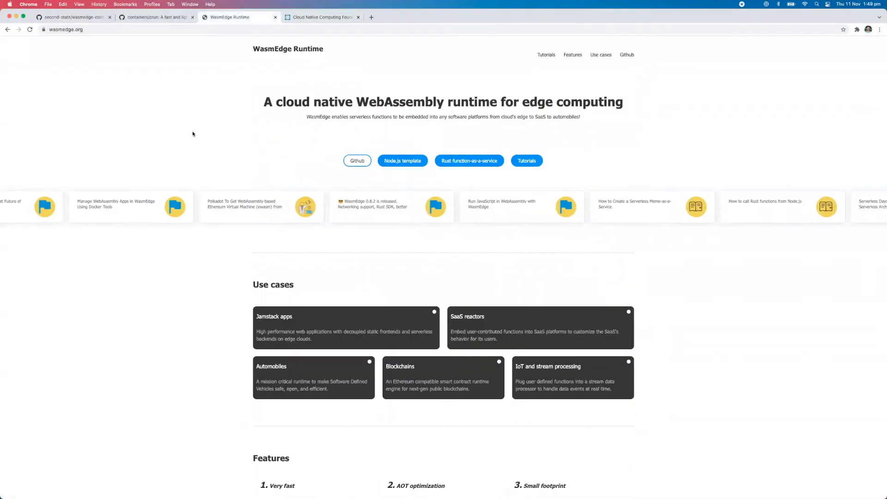
Check the crun repository again and return to wasmedge-containers-examples
{"action": "left_click", "coordinate": [157, 17]}
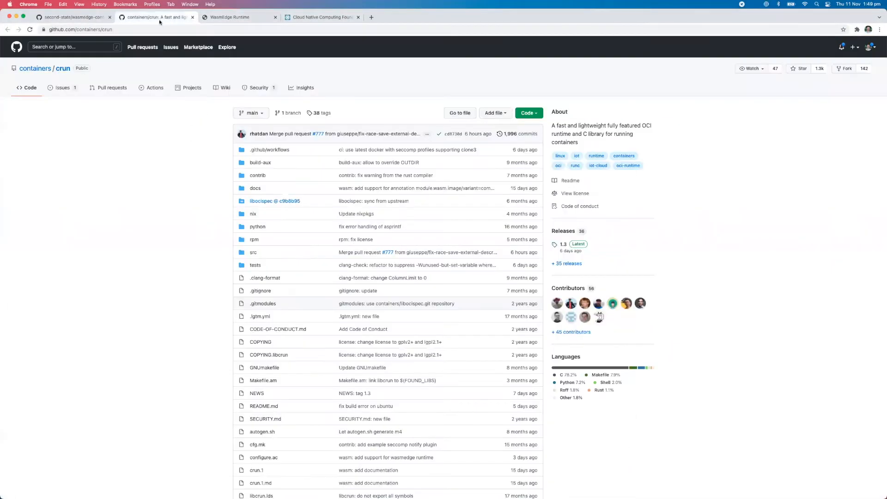
{"action": "left_click", "coordinate": [72, 17]}
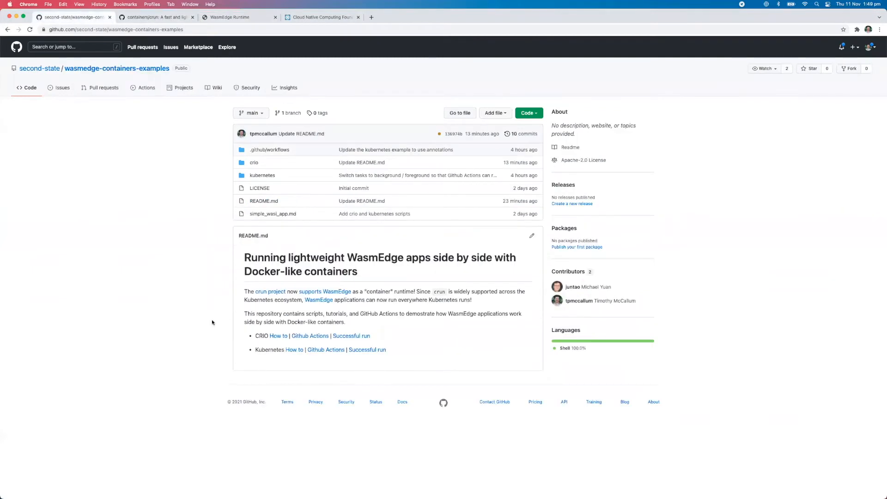
{"action": "mouse_move", "coordinate": [459, 312]}
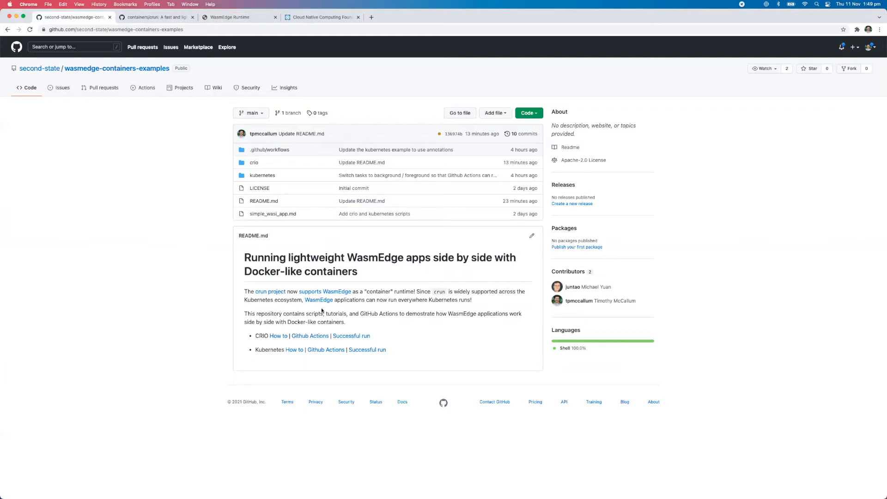
{"action": "mouse_move", "coordinate": [408, 307]}
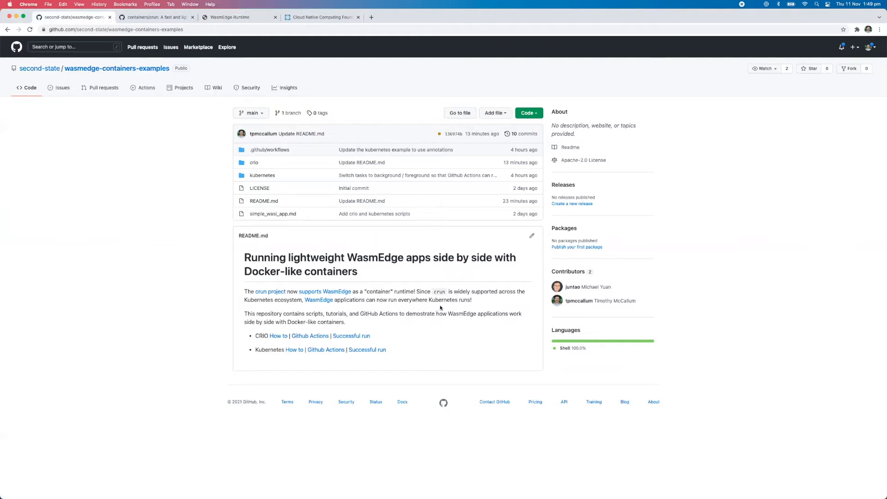
{"action": "mouse_move", "coordinate": [164, 227]}
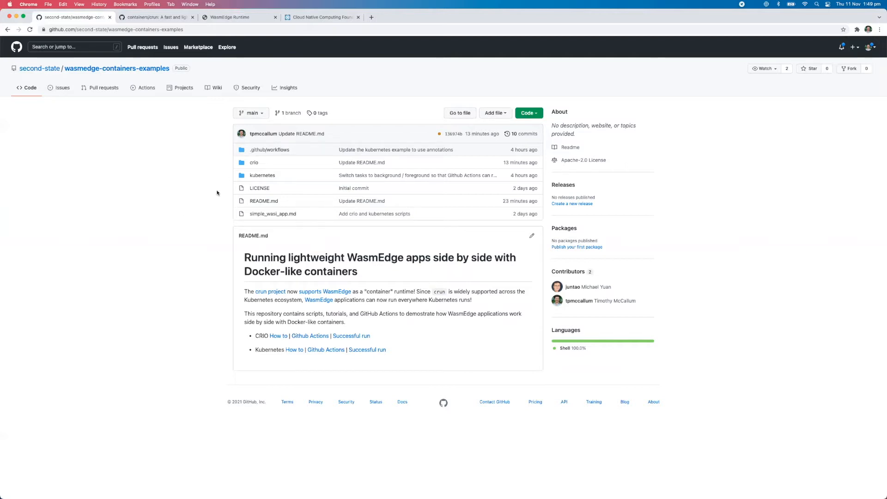
{"action": "mouse_move", "coordinate": [261, 176]}
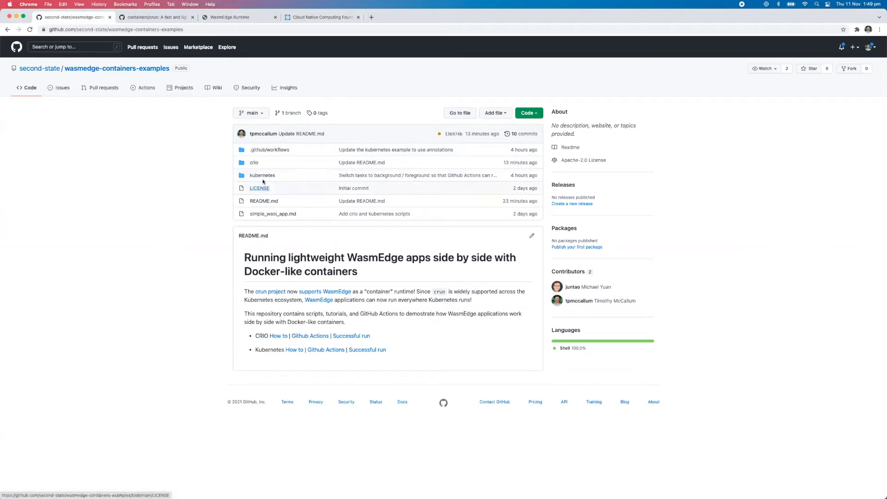
Enter the crio folder's README Quick start and show link options for install.sh
{"action": "left_click", "coordinate": [253, 163]}
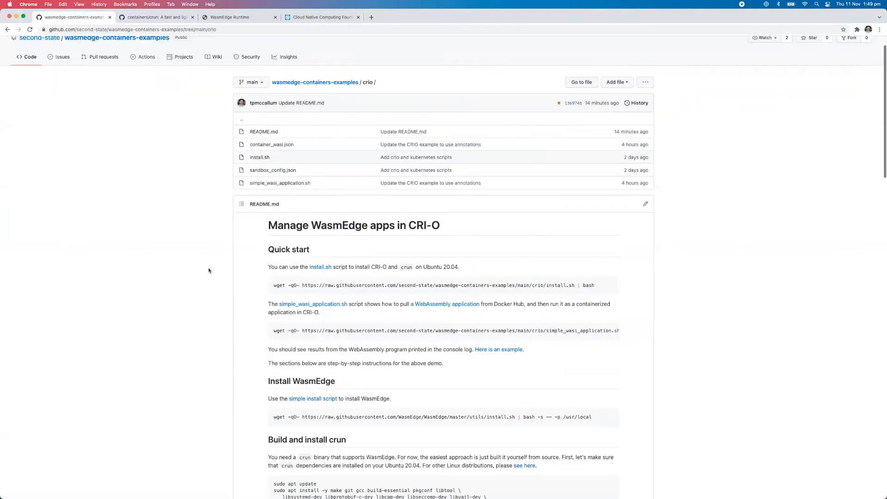
{"action": "scroll", "scroll_direction": "down", "scroll_amount": 3}
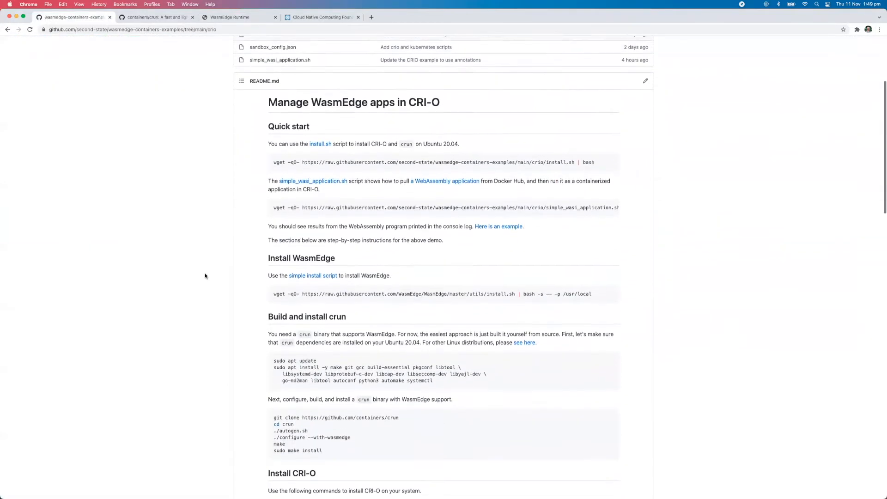
{"action": "scroll", "scroll_direction": "down", "scroll_amount": 3}
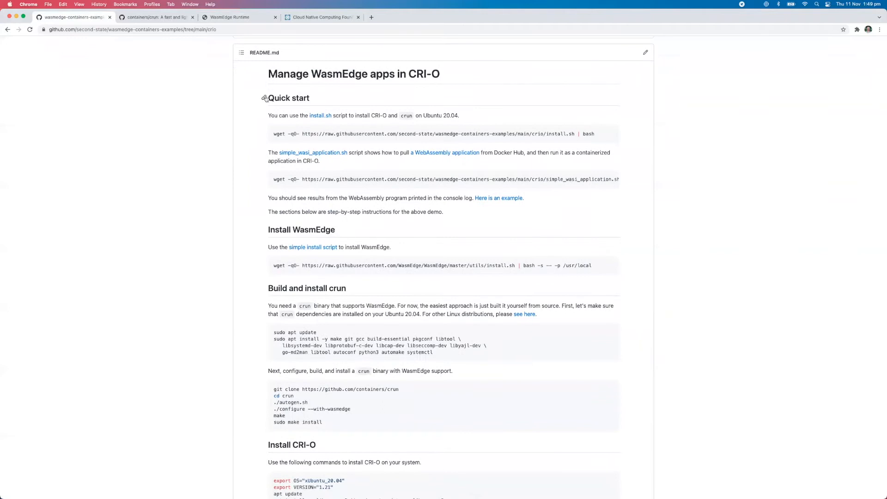
{"action": "mouse_move", "coordinate": [330, 123]}
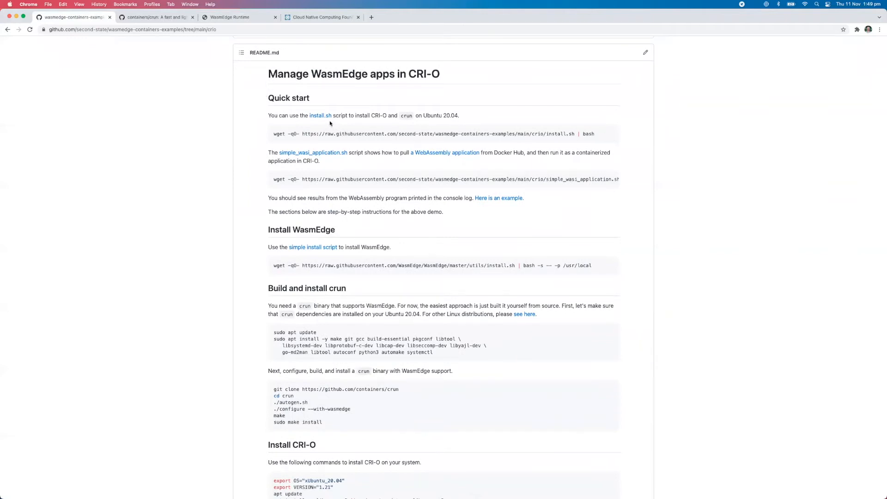
{"action": "right_click", "coordinate": [320, 115]}
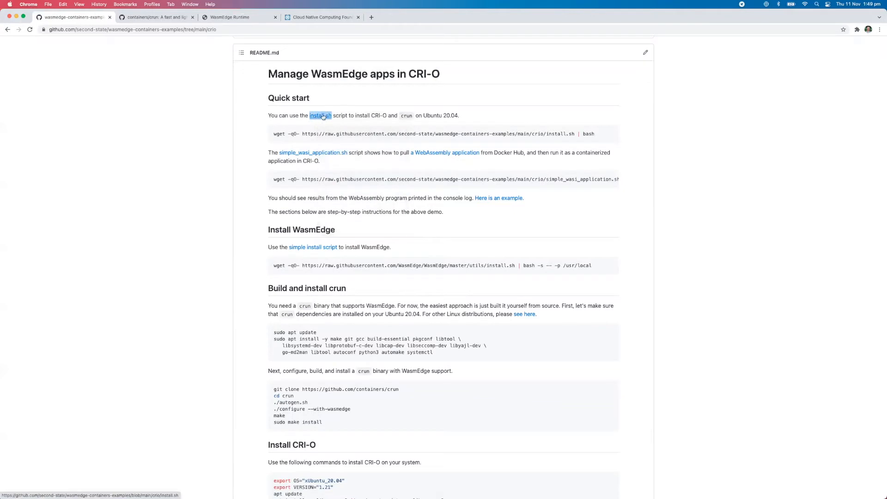
{"action": "right_click", "coordinate": [320, 116]}
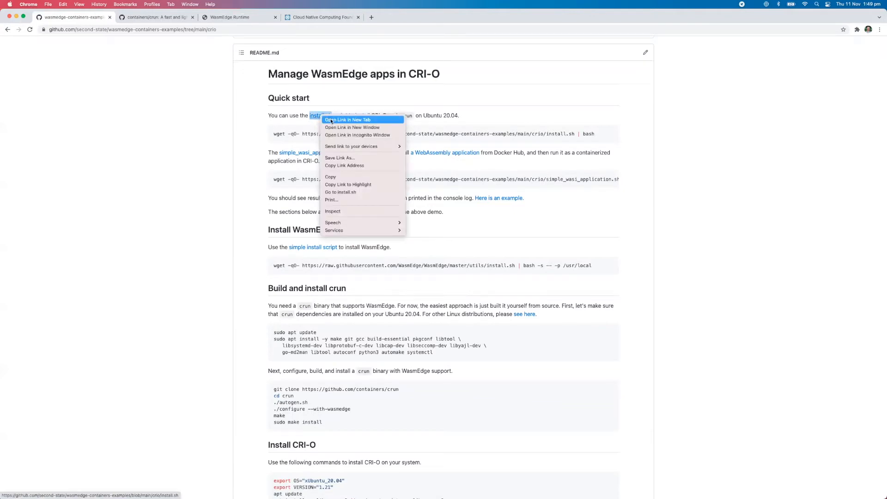
View the install.sh script in a new tab and read through it
{"action": "left_click", "coordinate": [348, 119]}
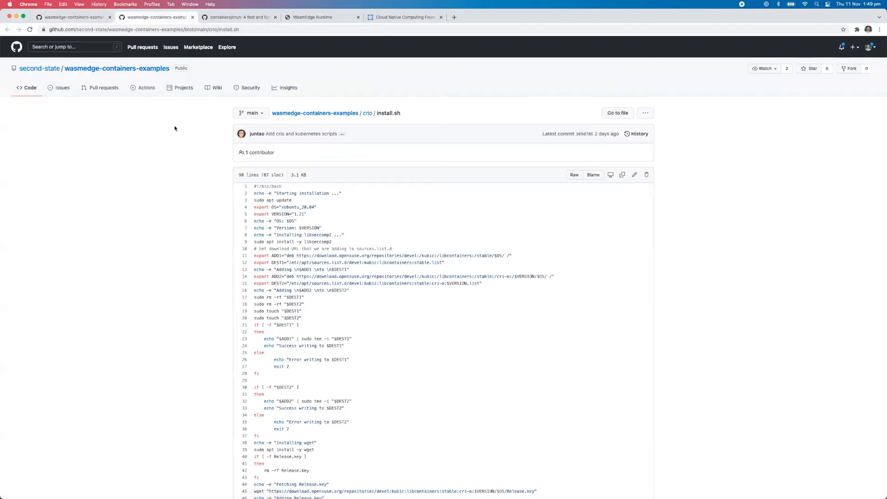
{"action": "scroll", "scroll_direction": "down", "scroll_amount": 3}
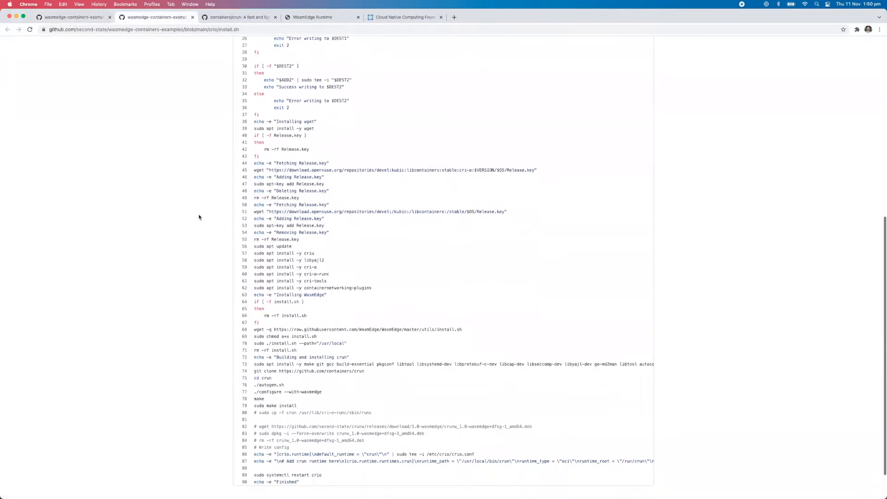
{"action": "scroll", "scroll_direction": "down", "scroll_amount": 3}
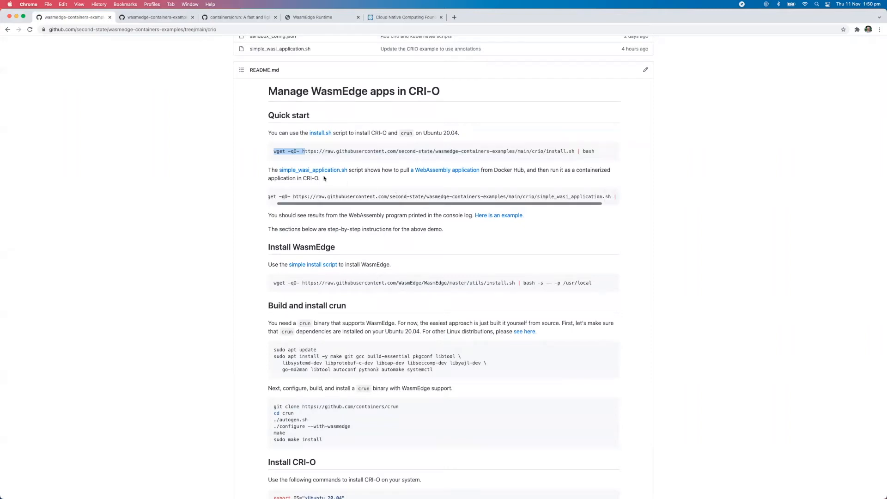
{"action": "left_click", "coordinate": [314, 171]}
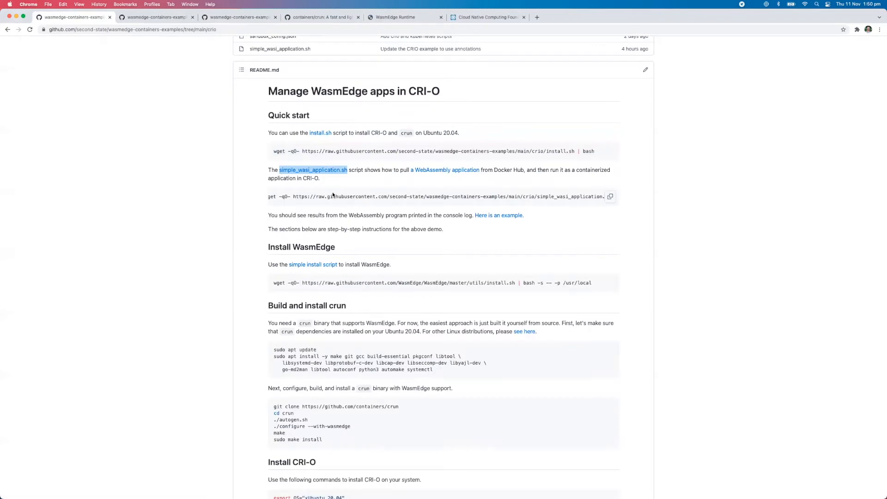
{"action": "mouse_move", "coordinate": [351, 196]}
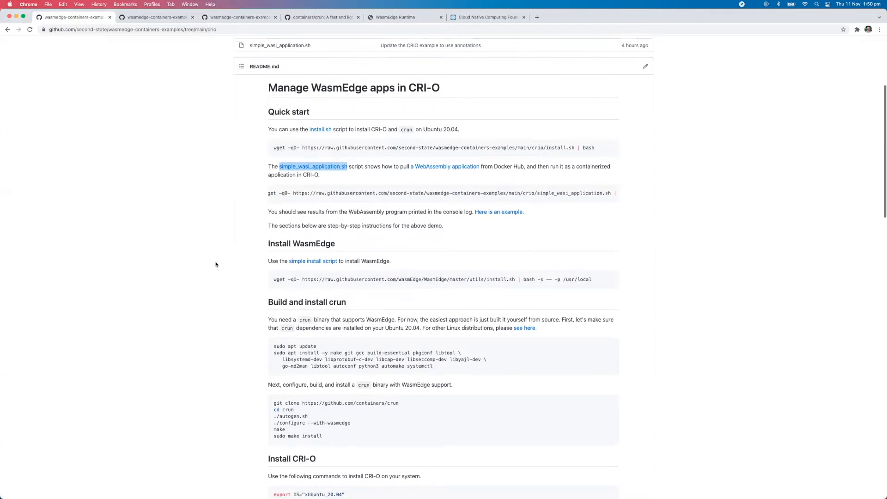
{"action": "scroll", "scroll_direction": "down", "scroll_amount": 3}
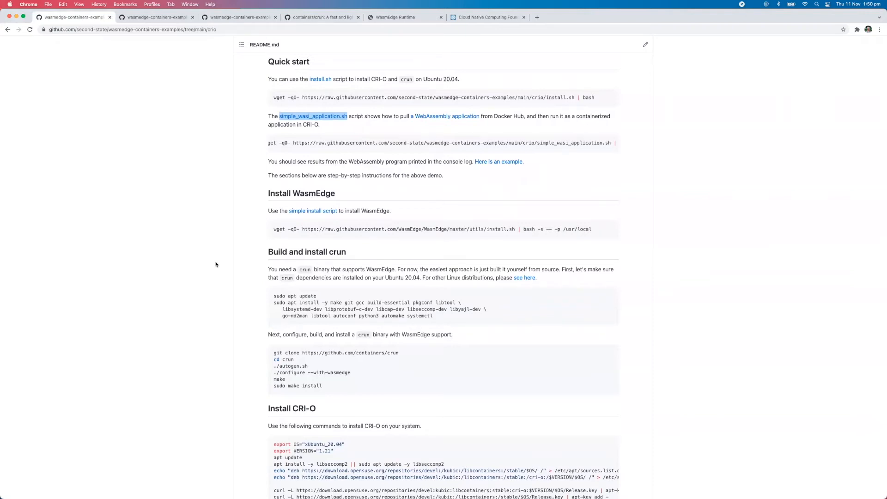
{"action": "scroll", "scroll_direction": "down", "scroll_amount": 3}
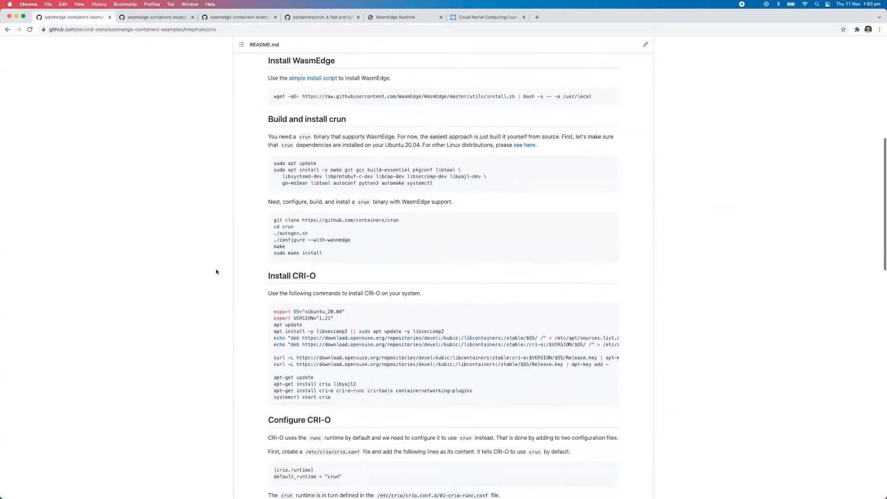
{"action": "scroll", "scroll_direction": "down", "scroll_amount": 3}
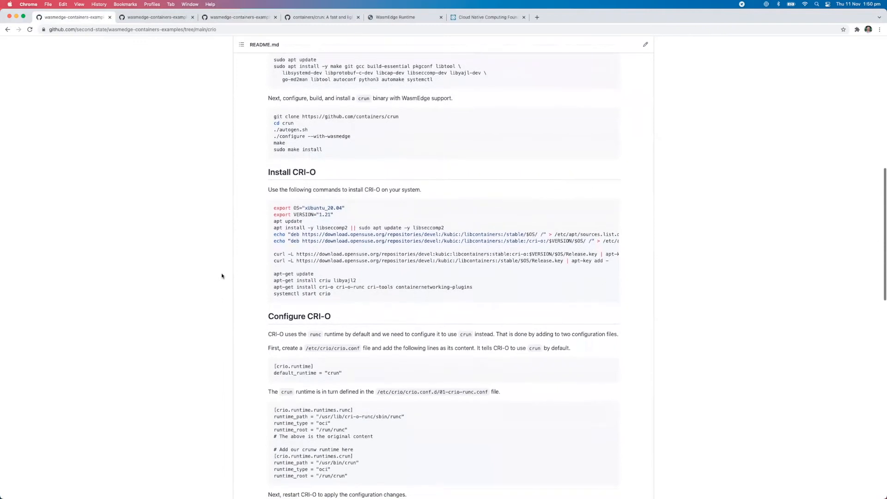
{"action": "scroll", "scroll_direction": "down", "scroll_amount": 3}
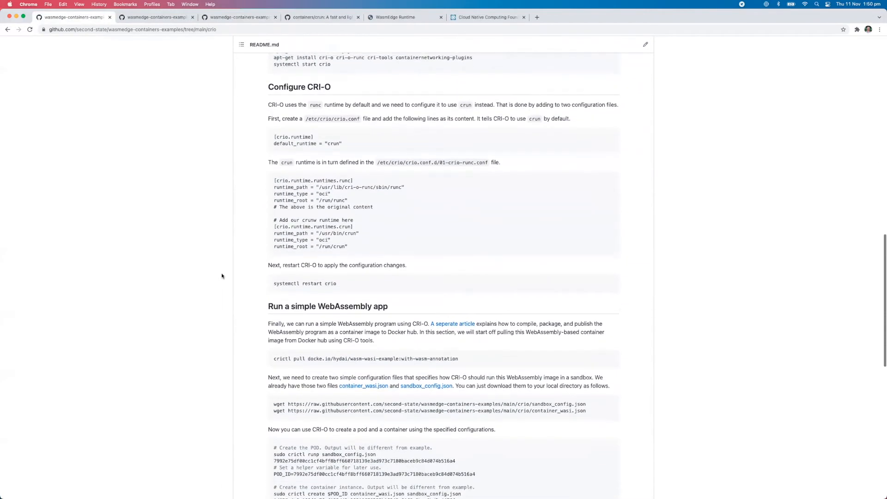
{"action": "scroll", "scroll_direction": "down", "scroll_amount": 3}
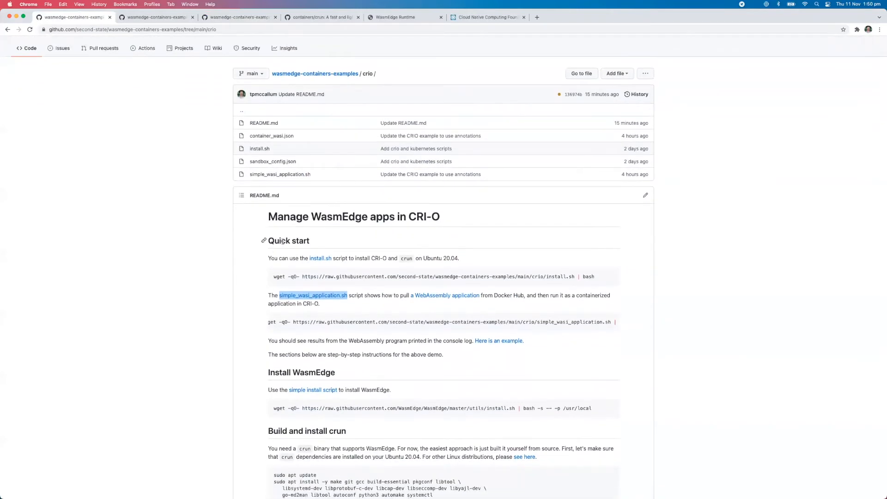
{"action": "mouse_move", "coordinate": [229, 274]}
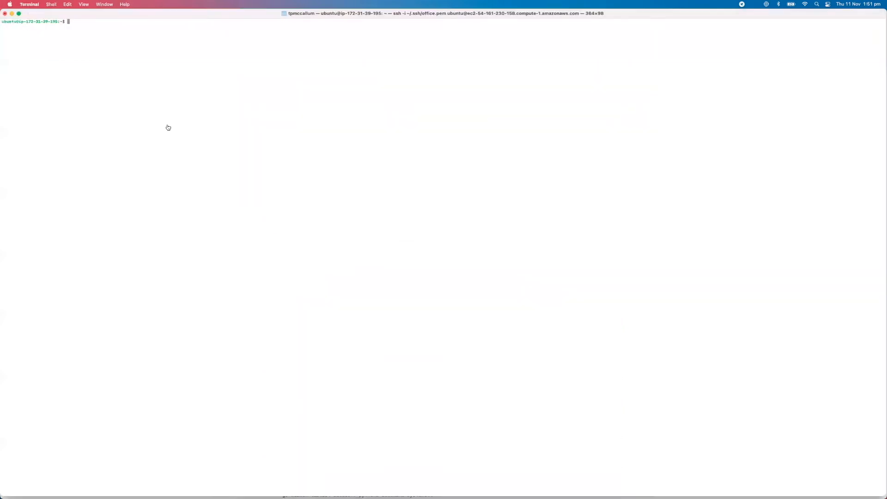
{"action": "mouse_move", "coordinate": [169, 125]}
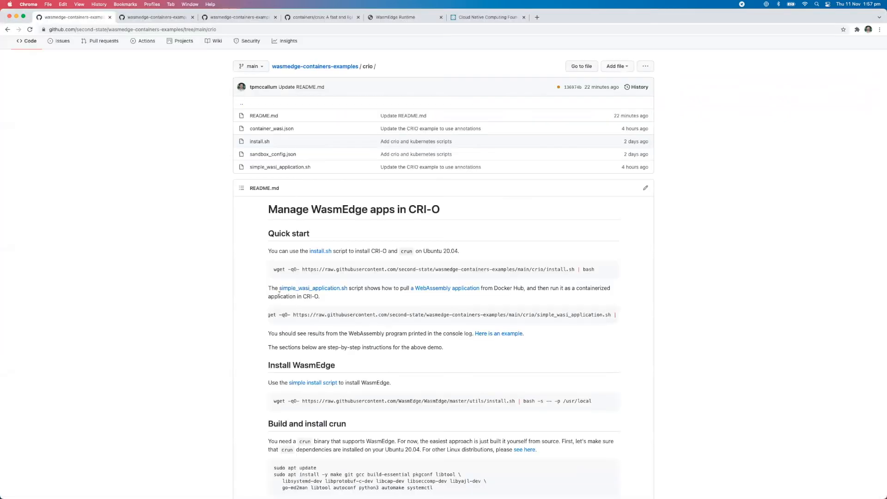
Reveal the README's full simple_wasi_application.sh command before using the EC2 shell
{"action": "scroll", "scroll_direction": "down", "scroll_amount": 3}
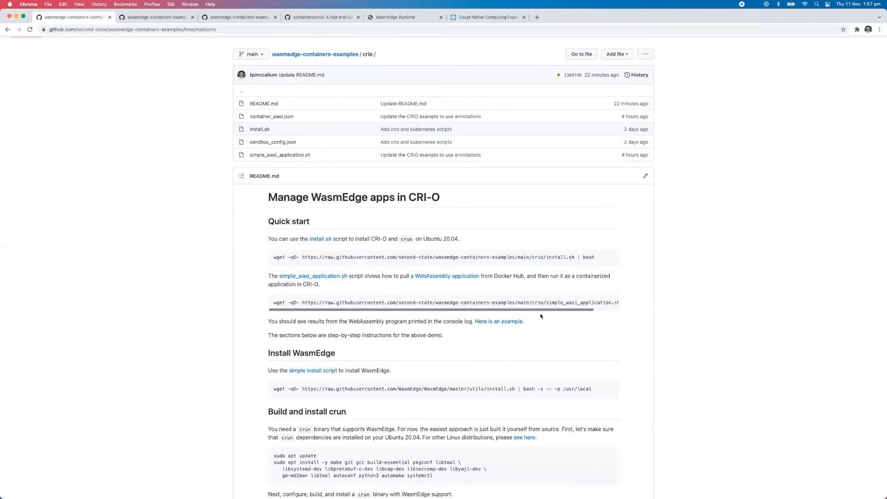
Copy the wget command that fetches and runs simple_wasi_application.sh
{"action": "left_click", "coordinate": [610, 302]}
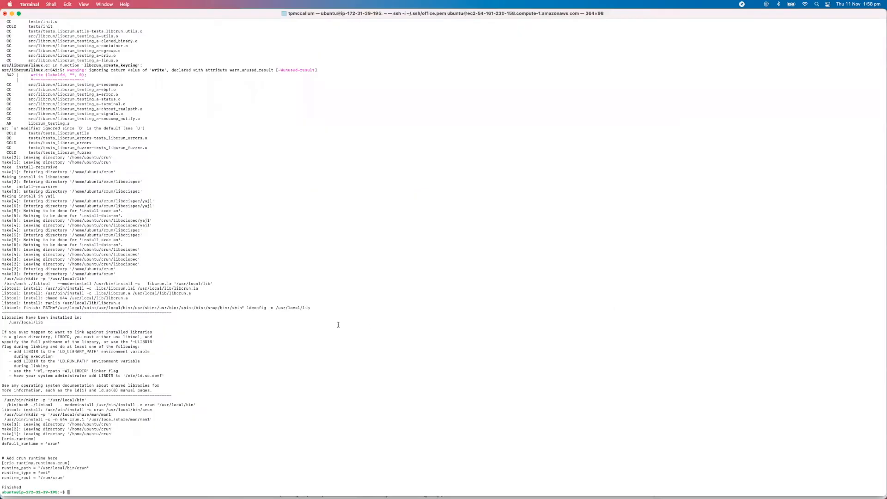
Run 'wget -qO- …/simple_wasi_application.sh | bash' at the Ubuntu EC2 prompt
{"action": "type", "text": "wget -qO- https://raw.githubusercontent.com/second-state/wasmedge-containers-examples/main/crio/simple_wasi_application.sh | bash"}
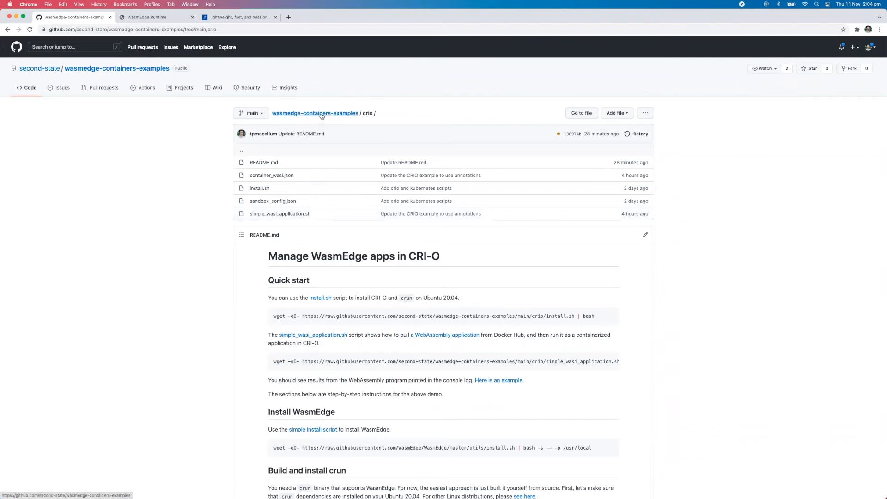
Review the CRI-O README down to the container run output, then return to the repo main page
{"action": "left_click", "coordinate": [315, 113]}
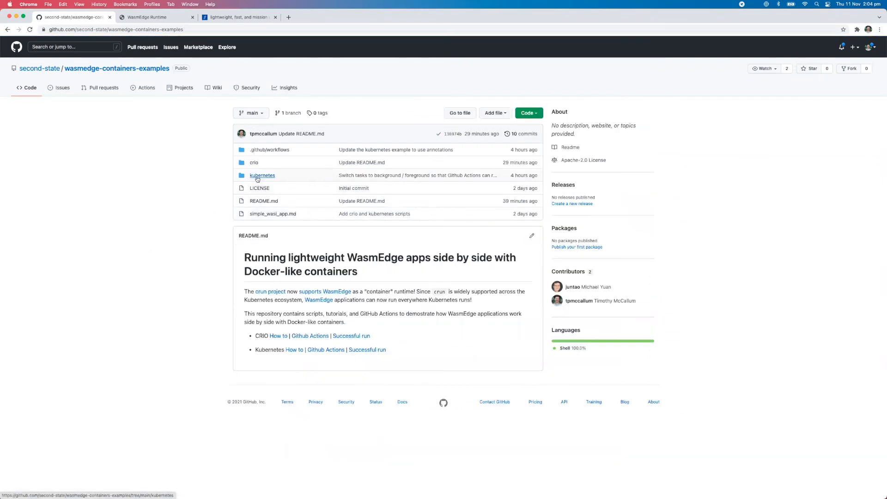
{"action": "mouse_move", "coordinate": [262, 176]}
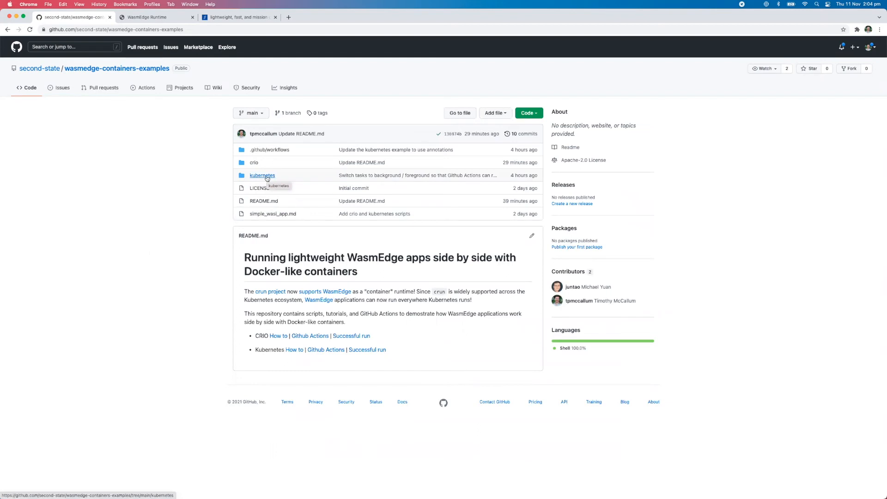
{"action": "mouse_move", "coordinate": [201, 176]}
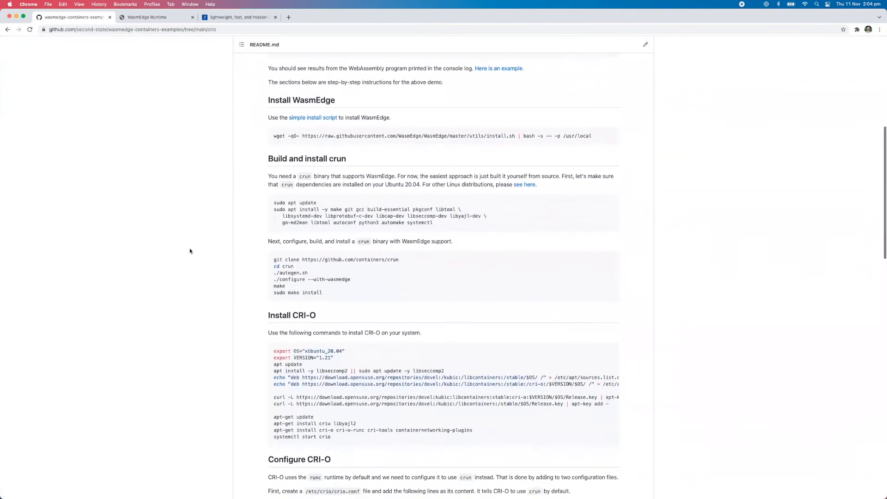
{"action": "scroll", "scroll_direction": "down", "scroll_amount": 3}
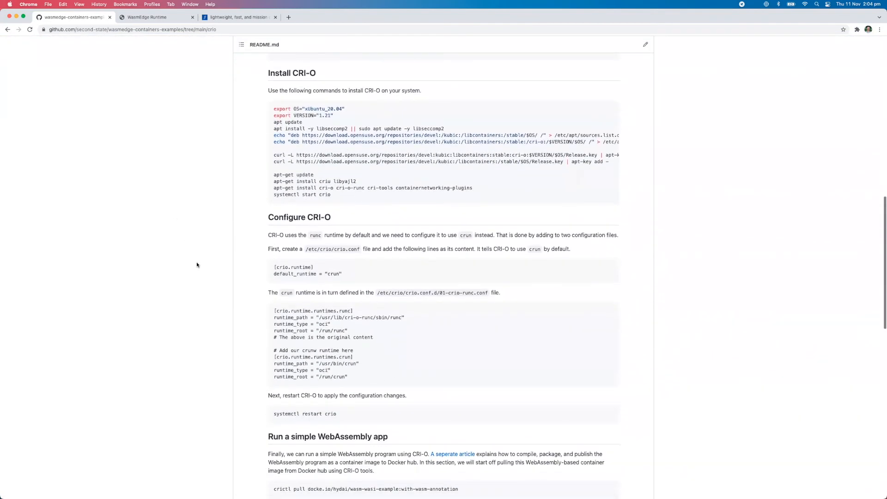
{"action": "scroll", "scroll_direction": "down", "scroll_amount": 3}
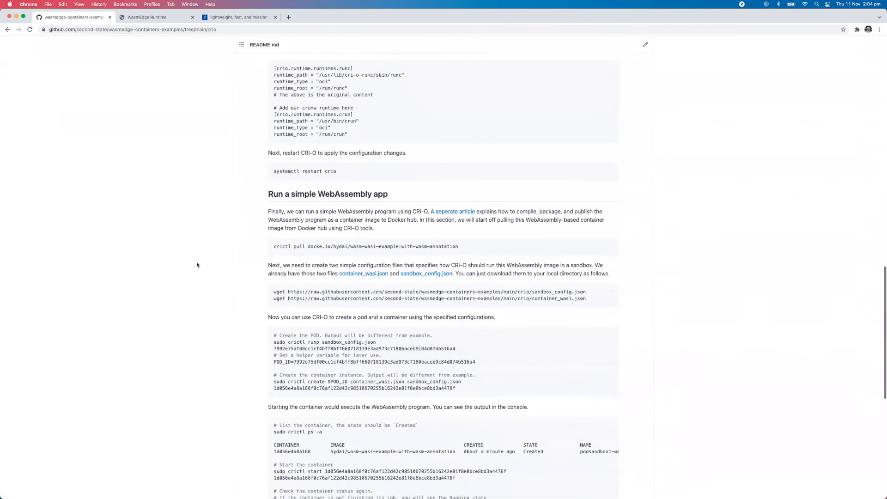
{"action": "scroll", "scroll_direction": "down", "scroll_amount": 3}
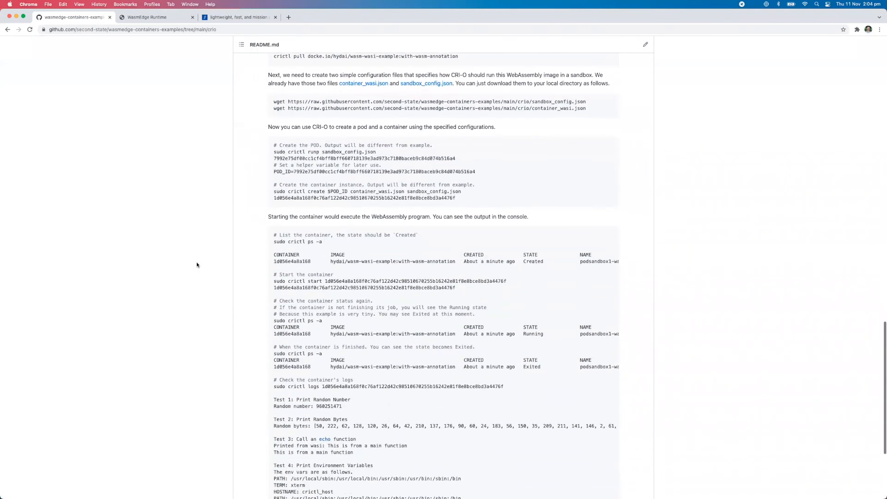
{"action": "scroll", "scroll_direction": "up", "scroll_amount": 3}
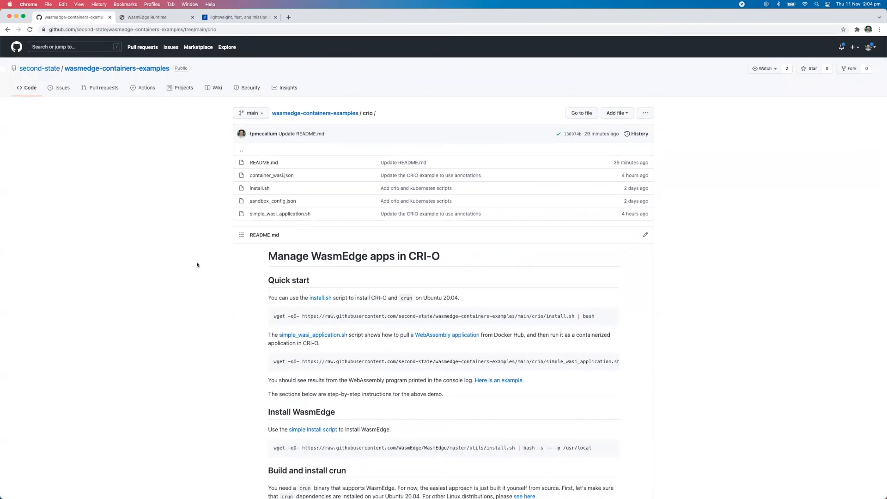
{"action": "left_click", "coordinate": [315, 113]}
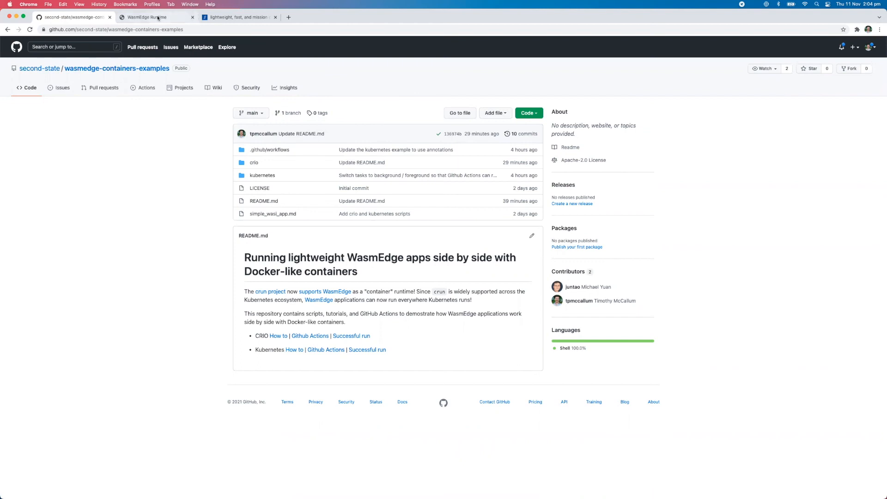
Visit the WasmEdge Runtime site, then the Second State 'Serverless Everywhere' homepage
{"action": "left_click", "coordinate": [156, 17]}
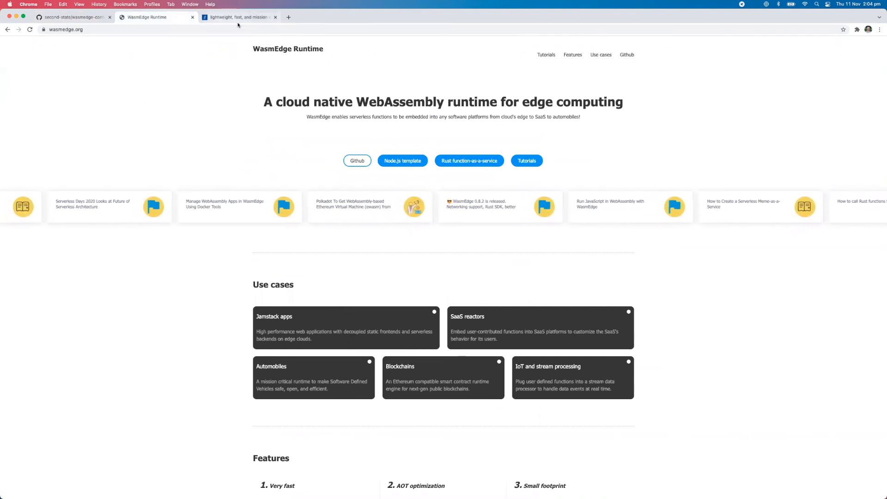
{"action": "left_click", "coordinate": [238, 16]}
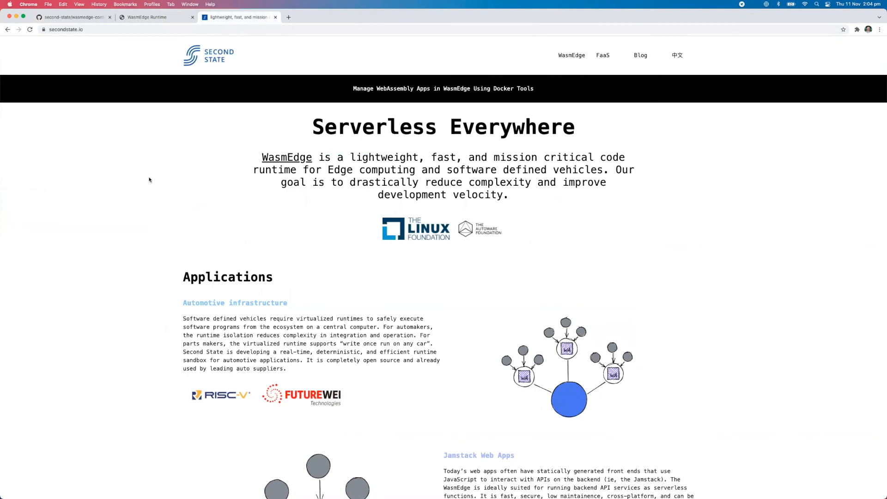